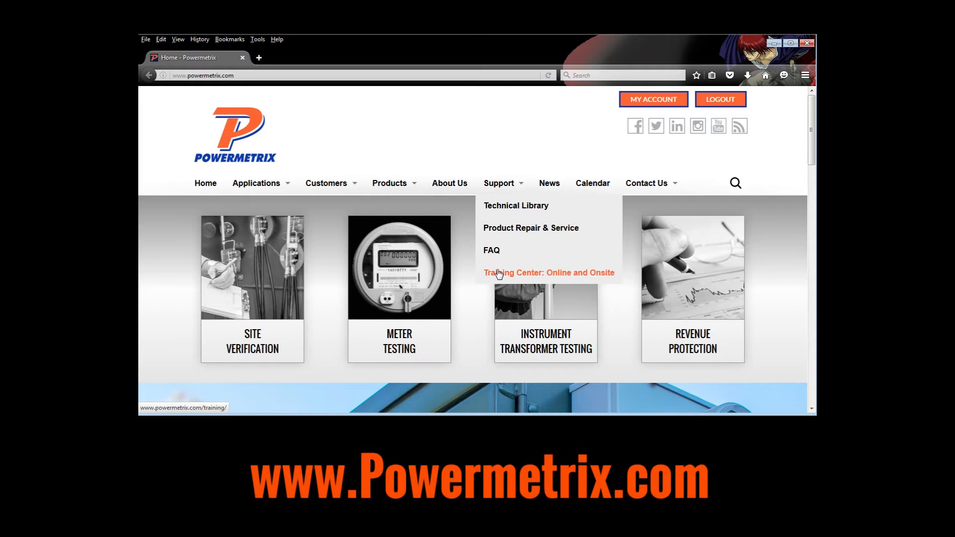
Open the Online and Onsite Training Center page and scroll to the 7 Series videos
click(548, 272)
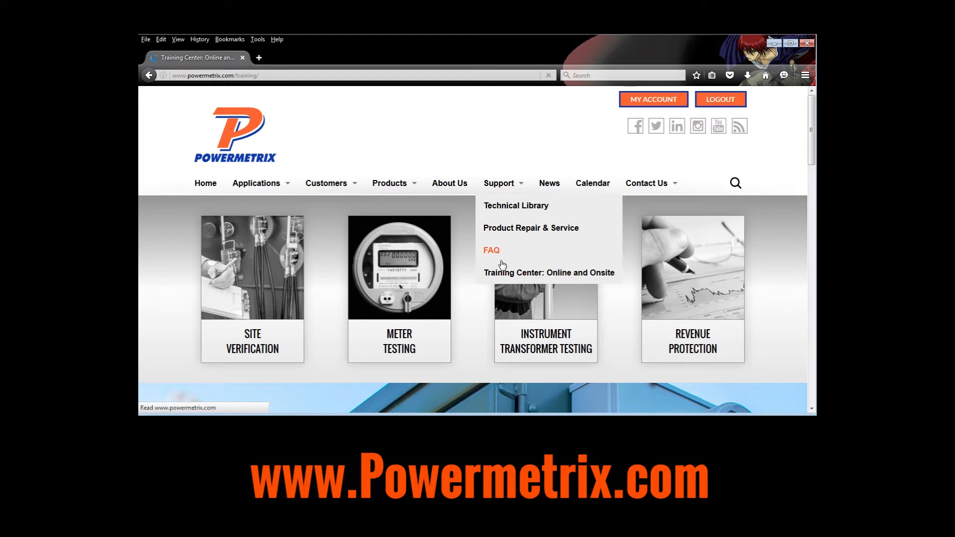
click(548, 272)
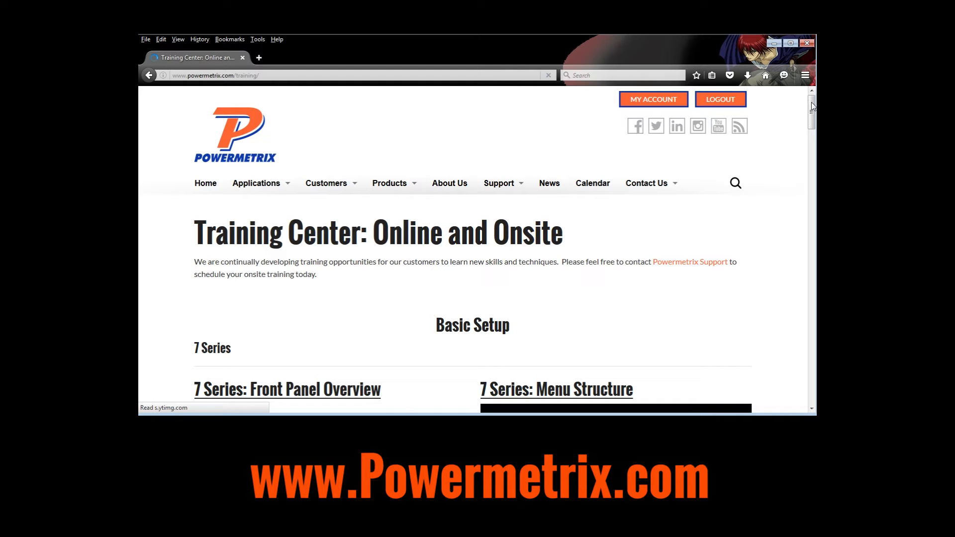
scroll(down, 3)
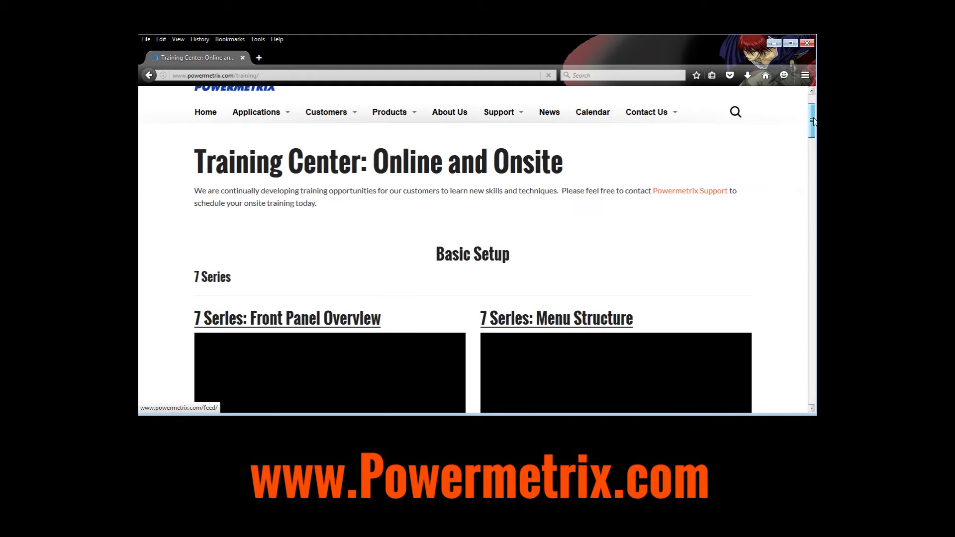
scroll(down, 3)
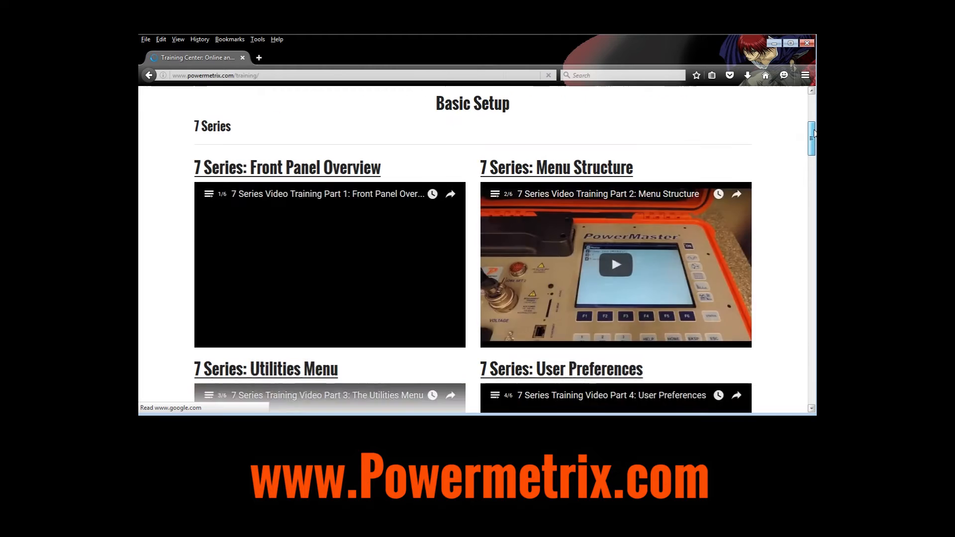
scroll(down, 3)
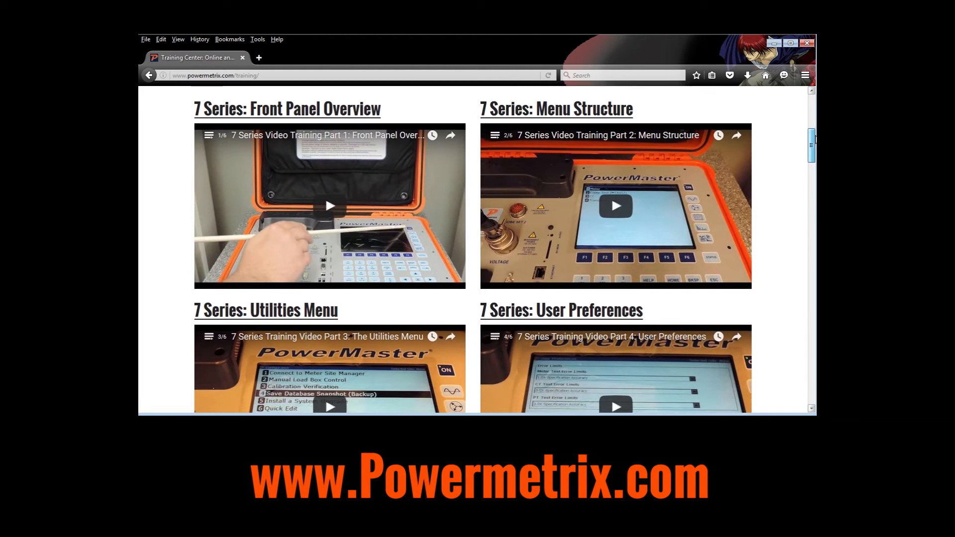
scroll(down, 3)
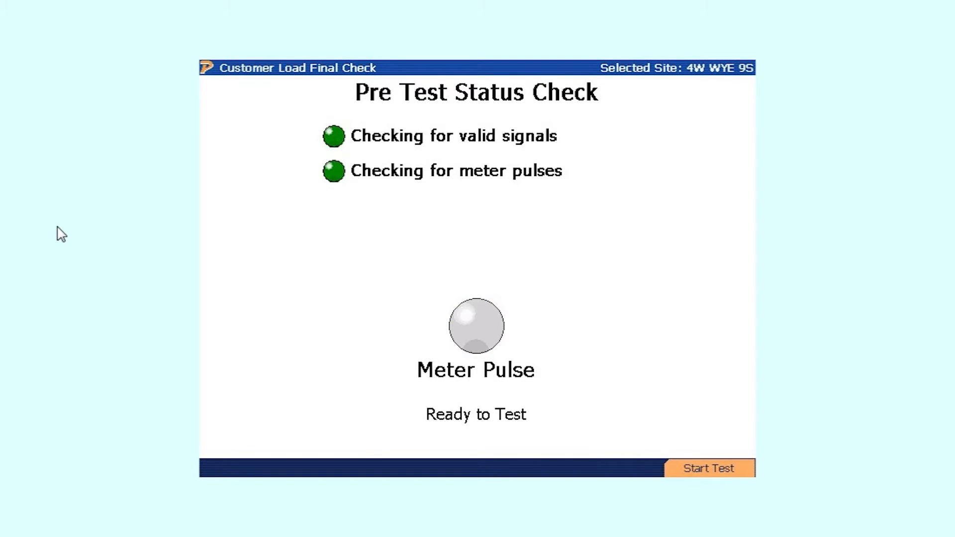
Run the customer load meter test through to 99.847% registration
click(708, 468)
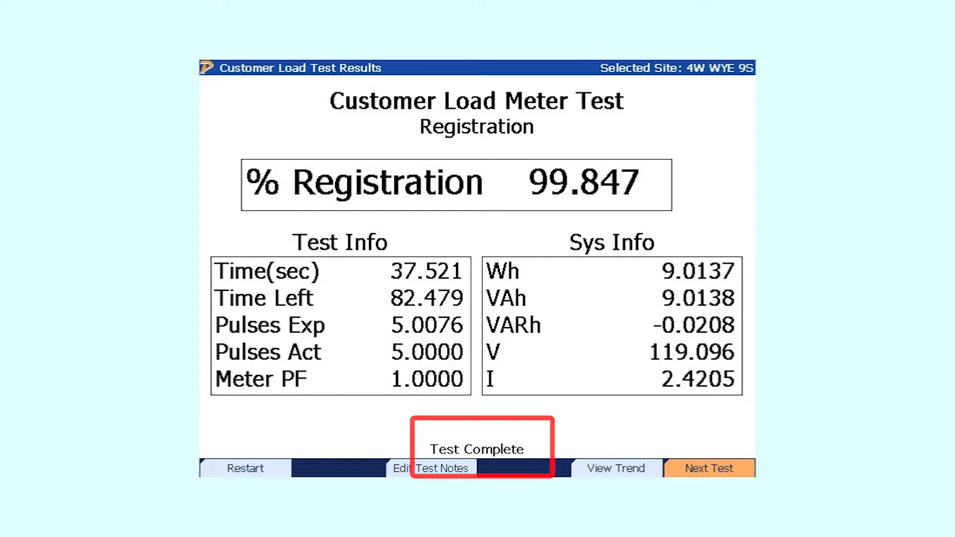
click(708, 468)
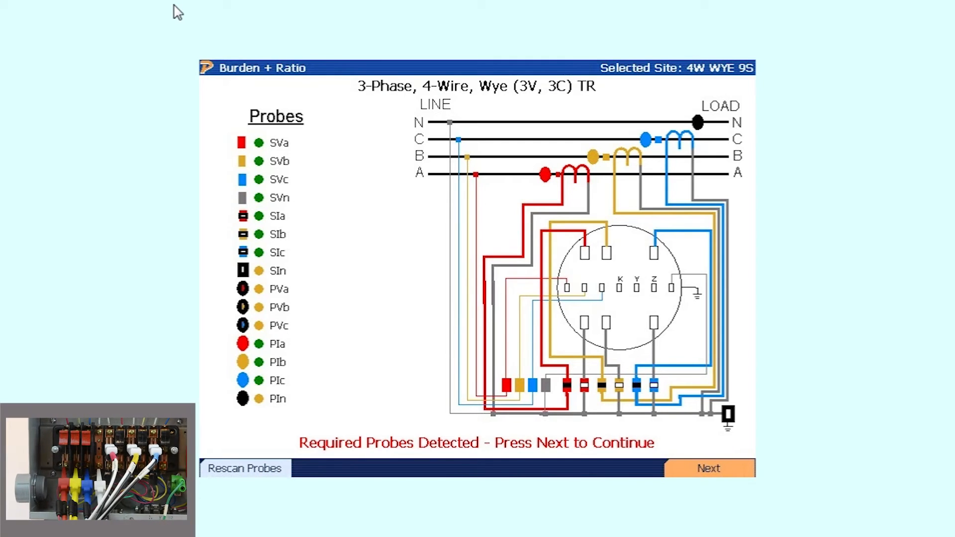
Run the Burden + Ratio test, passing phases A, B and C at 100:5
click(708, 468)
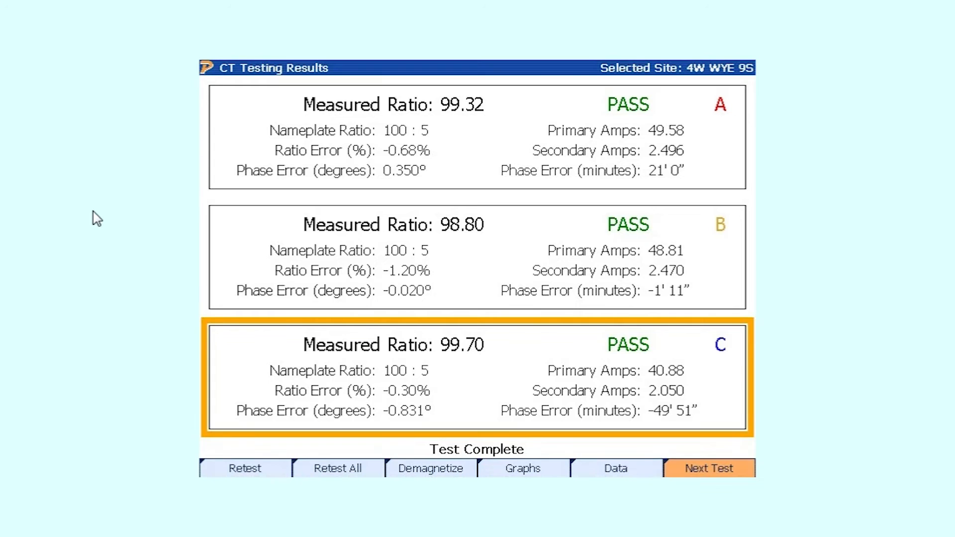
mouse_move(175, 4)
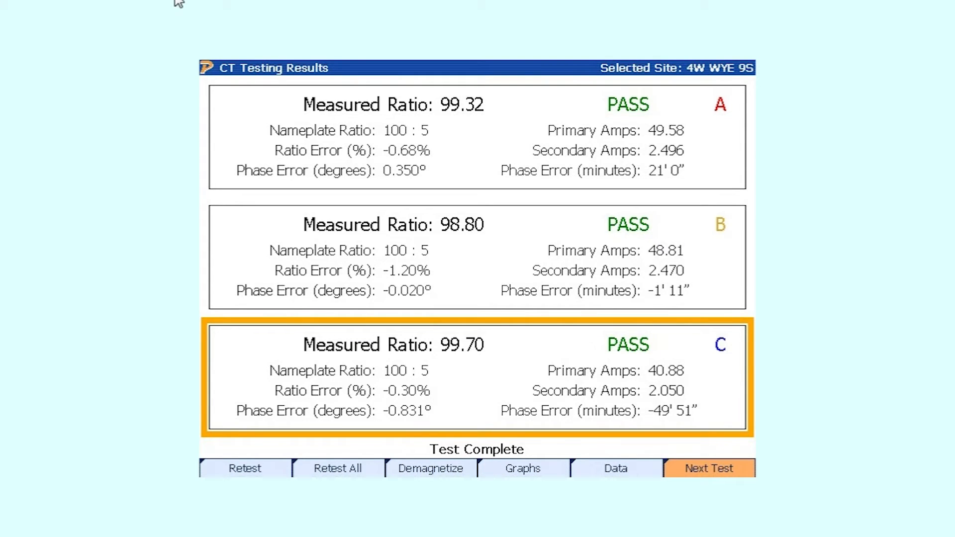
click(708, 469)
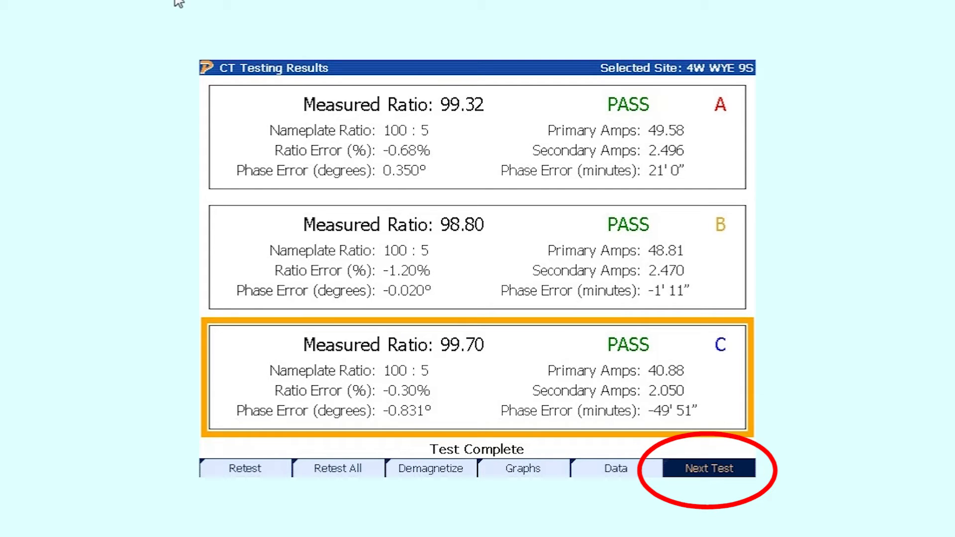
click(707, 468)
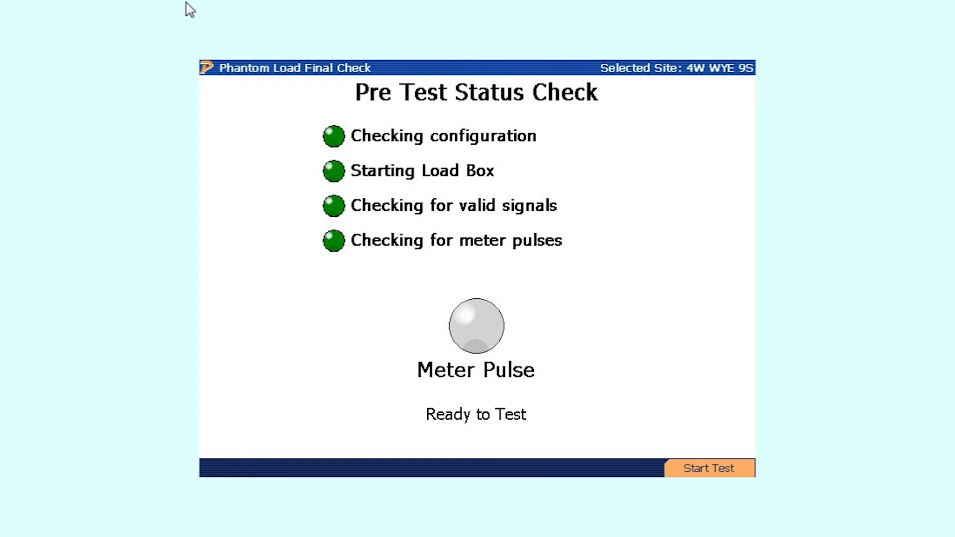
Run the Phantom Load Final Check to get FL 99.926, FL PF 99.916, LL 99.897
click(708, 468)
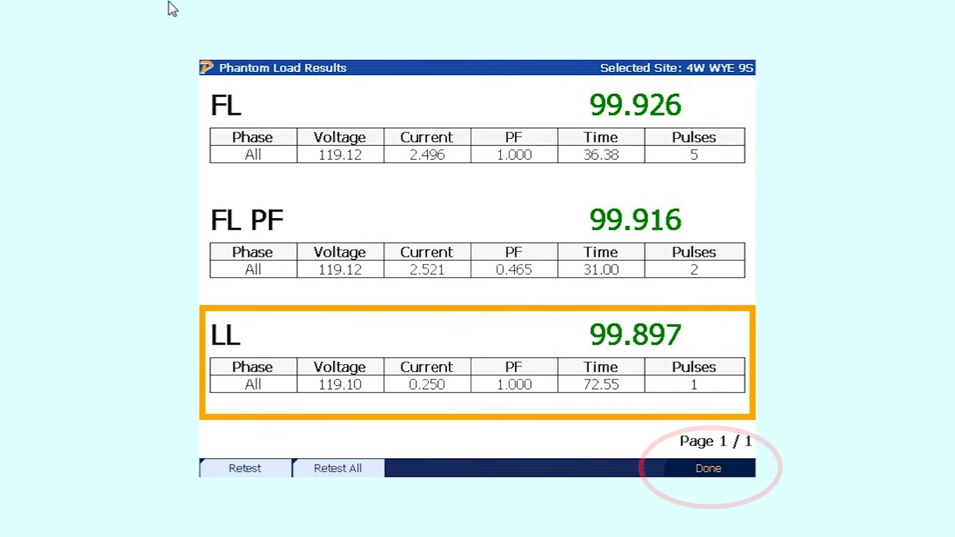
Save the test data and recall the 4W WYE 9S record from 3/30/2016 11:48 AM
click(708, 467)
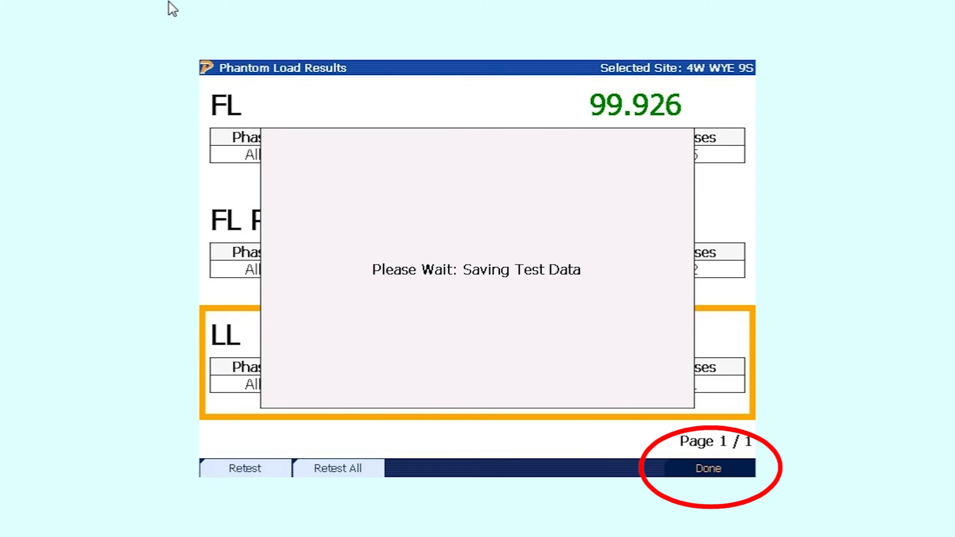
click(707, 467)
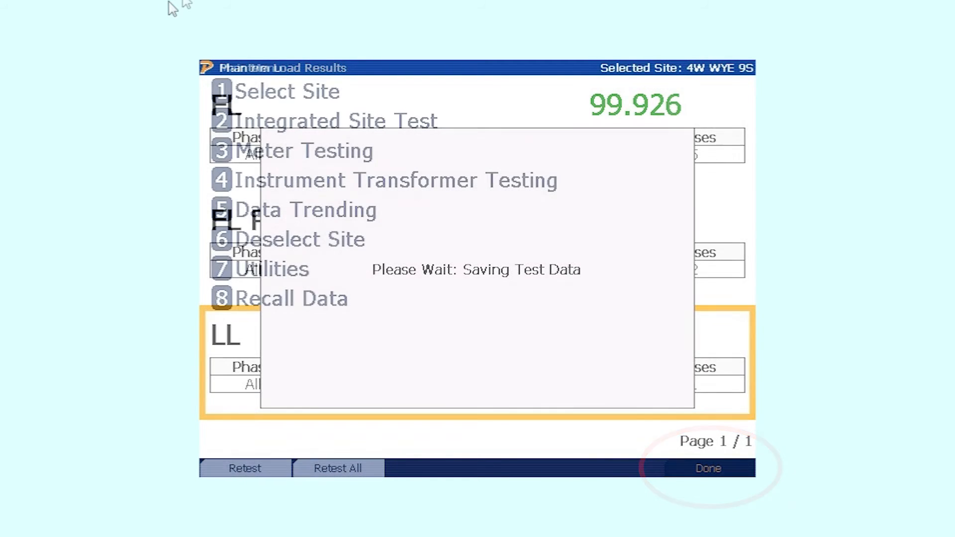
click(707, 467)
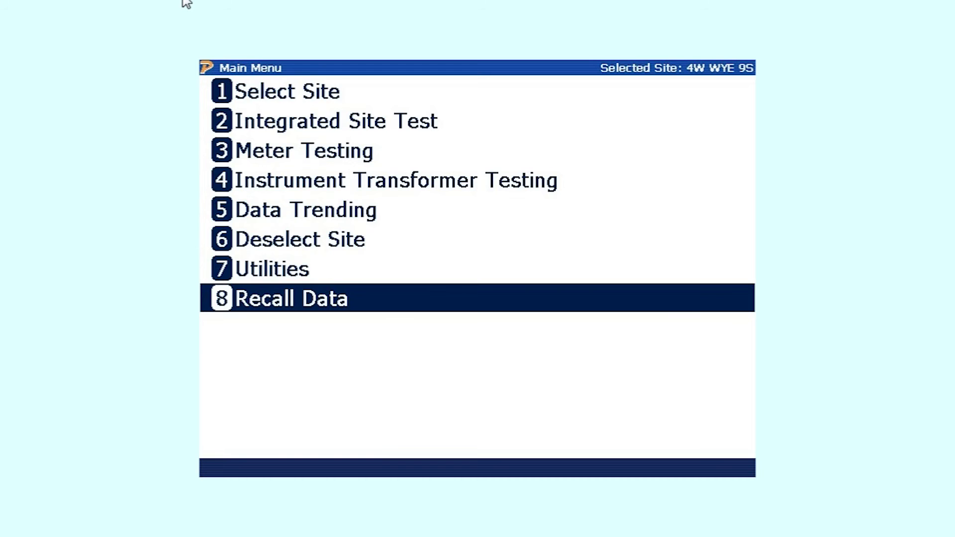
click(291, 298)
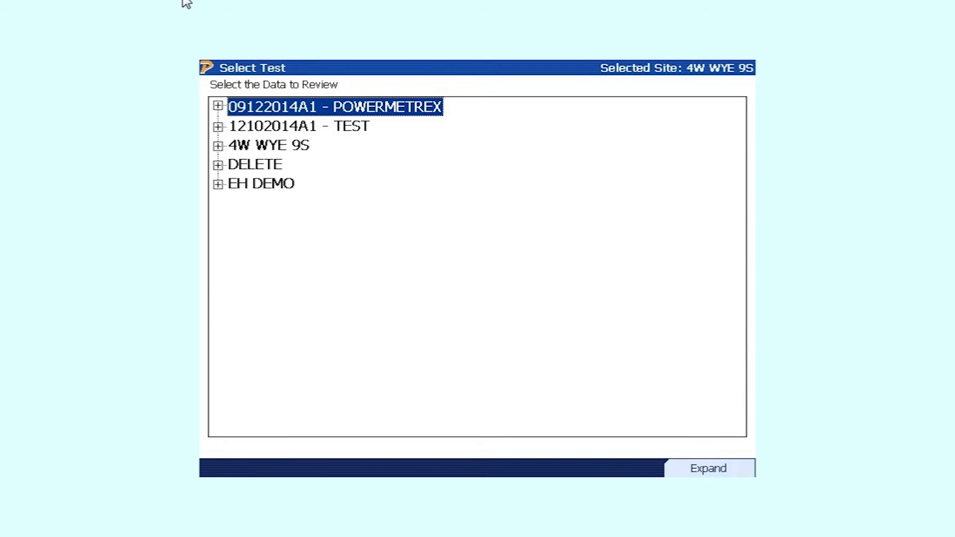
click(268, 145)
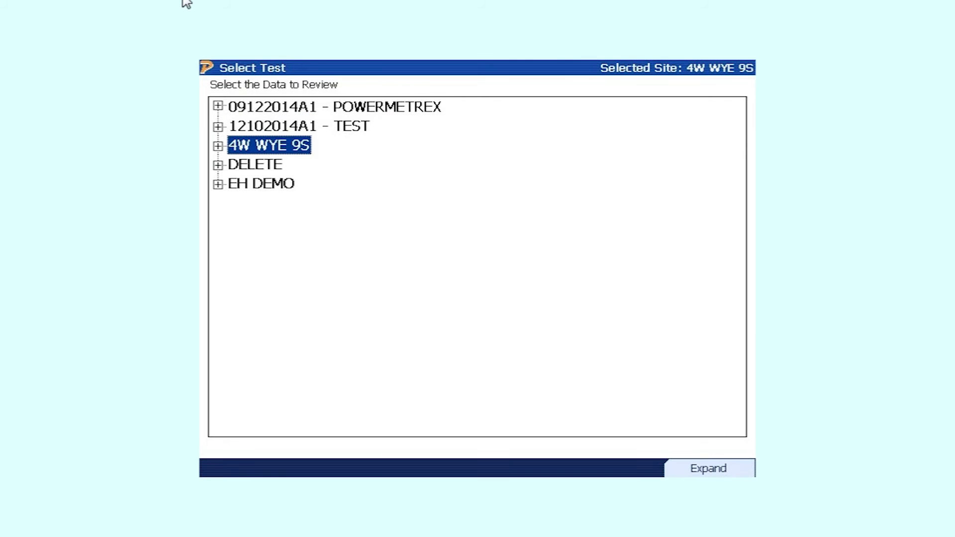
click(218, 146)
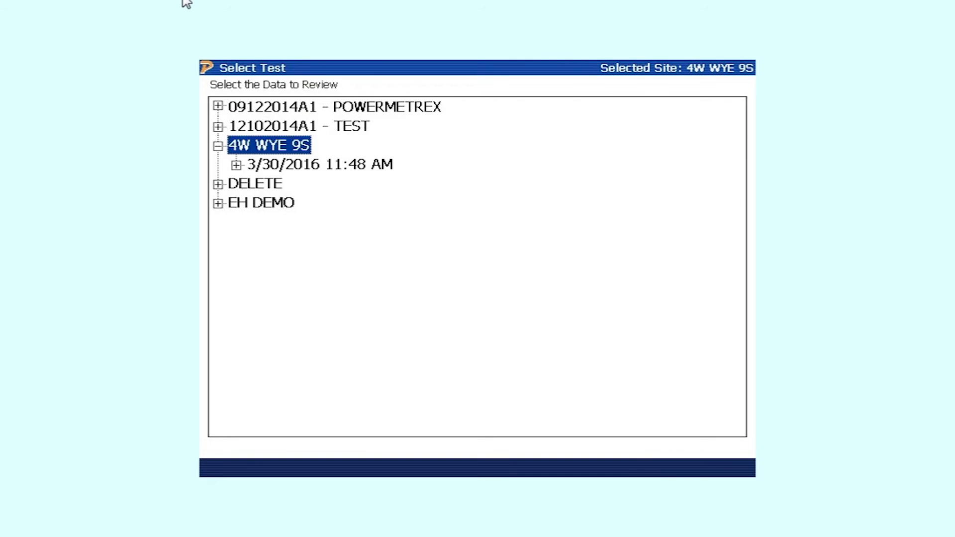